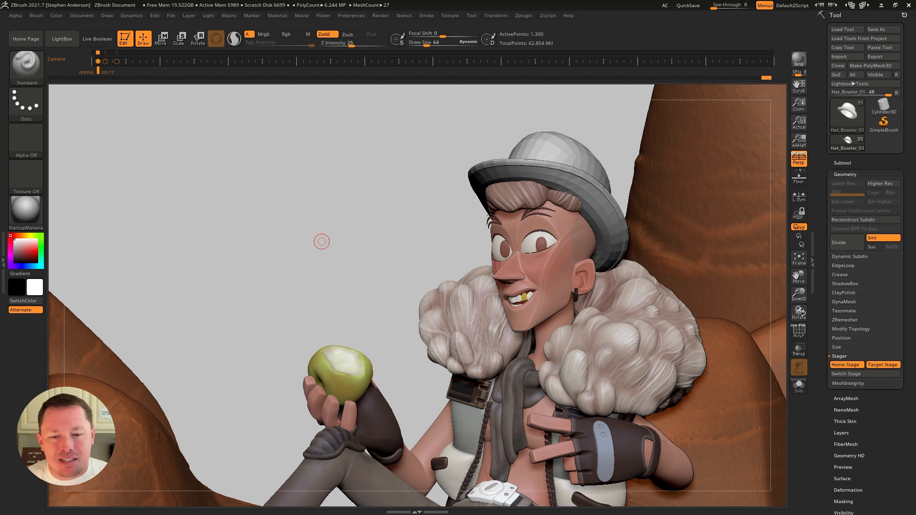
mouse_move(281, 207)
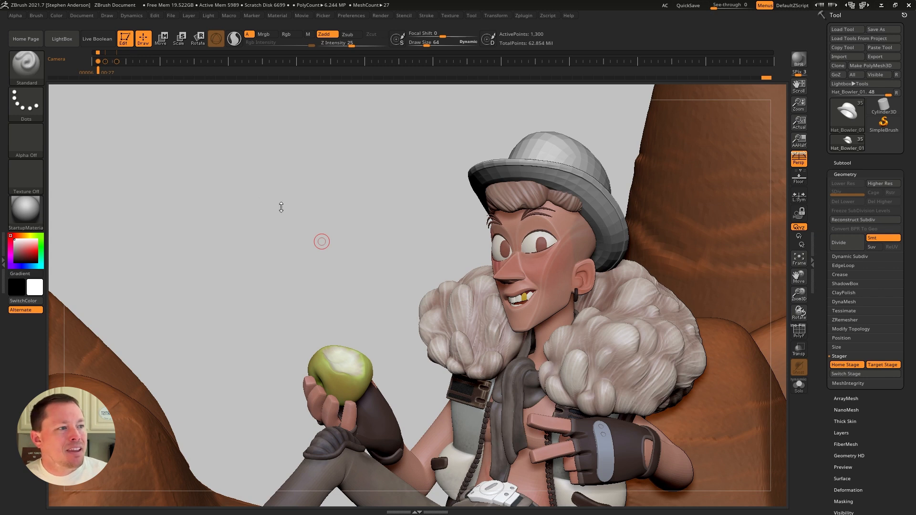
mouse_move(473, 136)
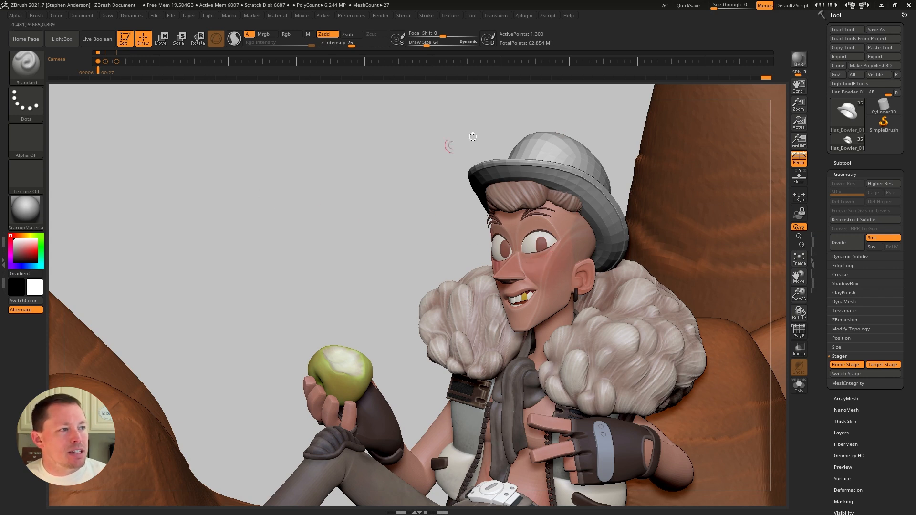
mouse_move(508, 126)
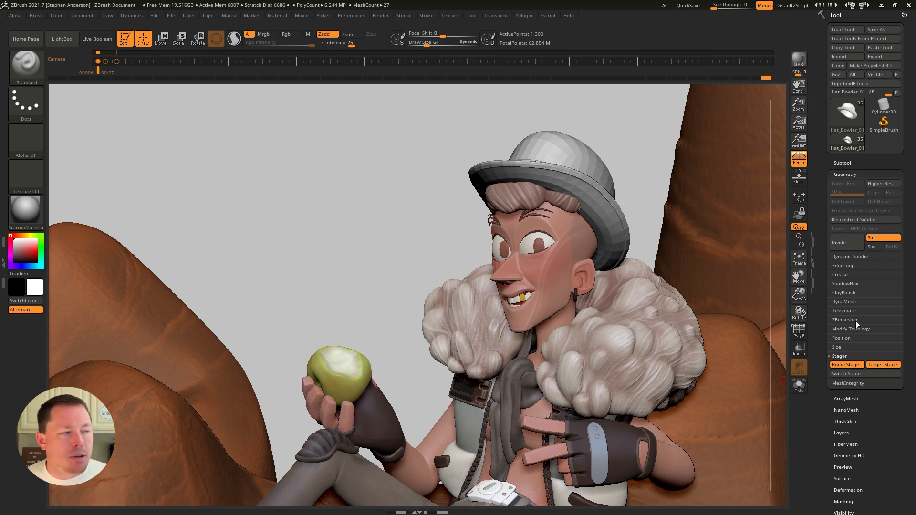
mouse_move(845, 365)
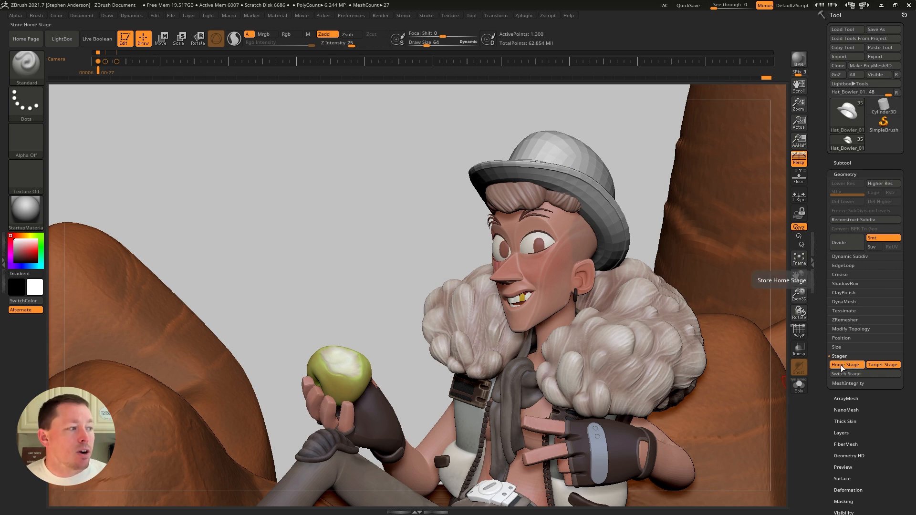
- Store the bowler hat's posed position as Home Stage, inspect it in Solo, then return to the full scene
left_click(882, 365)
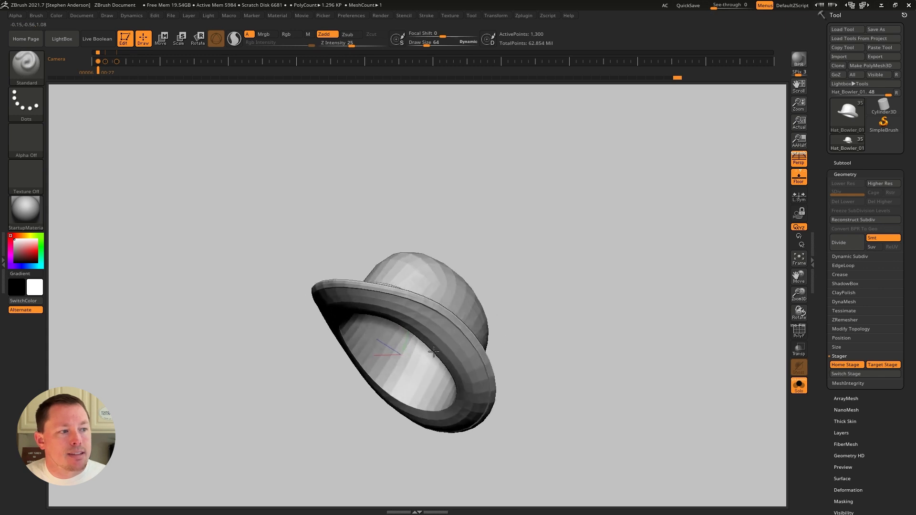
left_click_drag(432, 350, 400, 350)
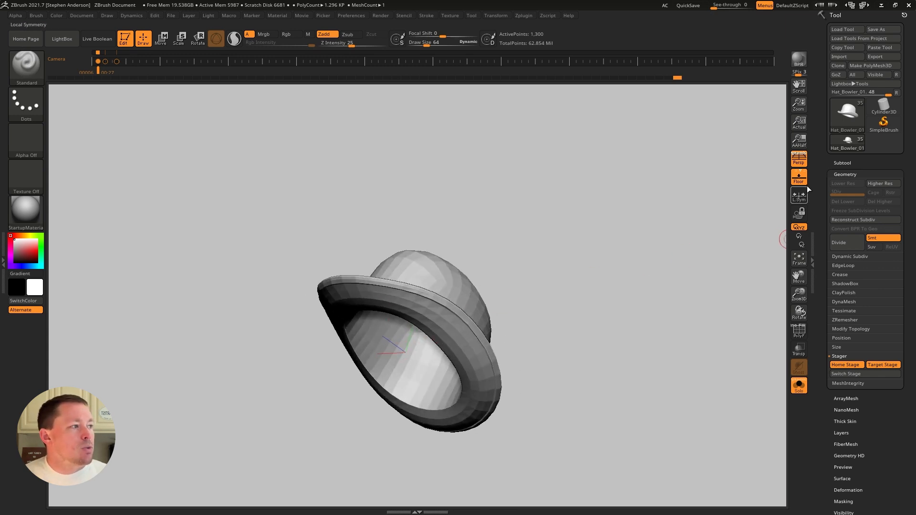
left_click(799, 385)
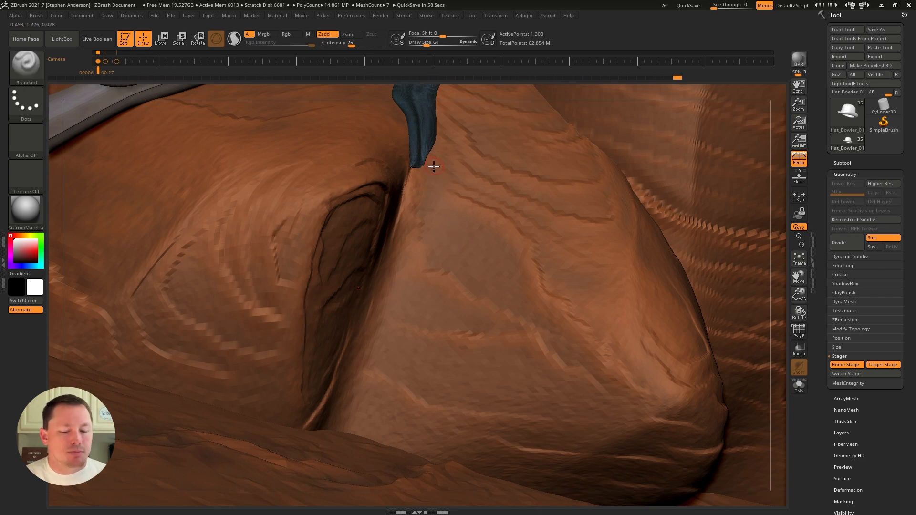
- Ghost the scene, select the bowler hat on the head, then restore opaque display
left_click(847, 373)
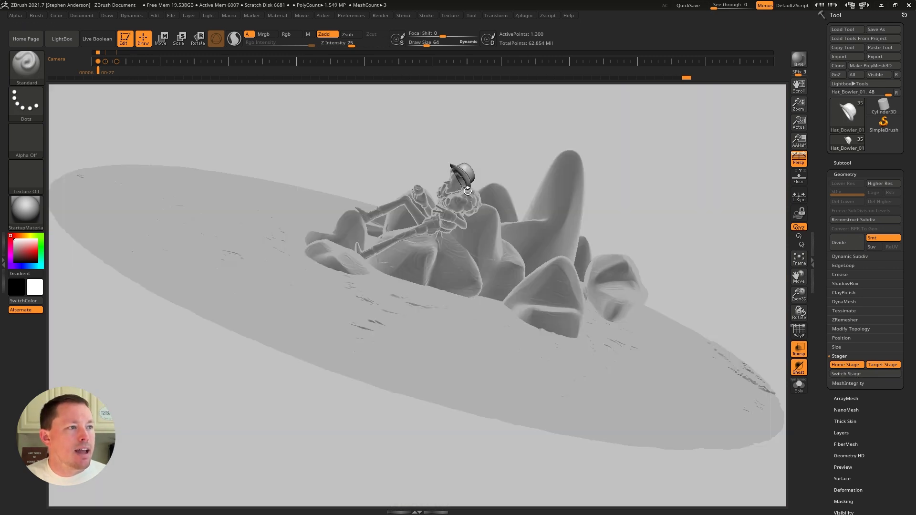
left_click(864, 375)
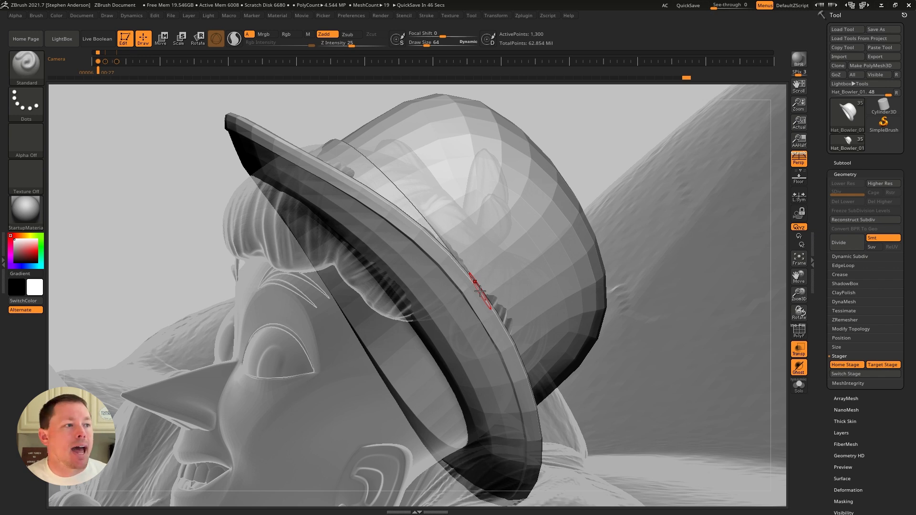
left_click(798, 366)
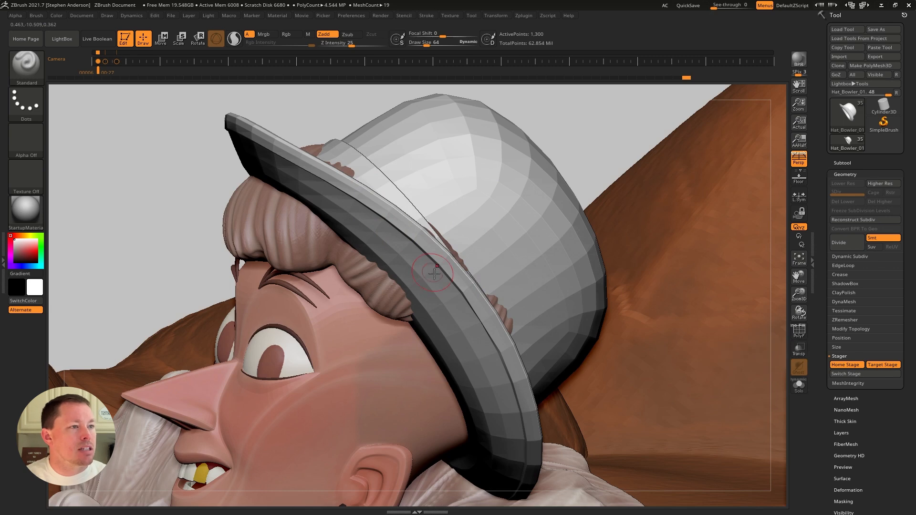
- Switch the bowler hat to its target stage on the ground and review the scene with Ghost toggled
left_click_drag(433, 275, 438, 322)
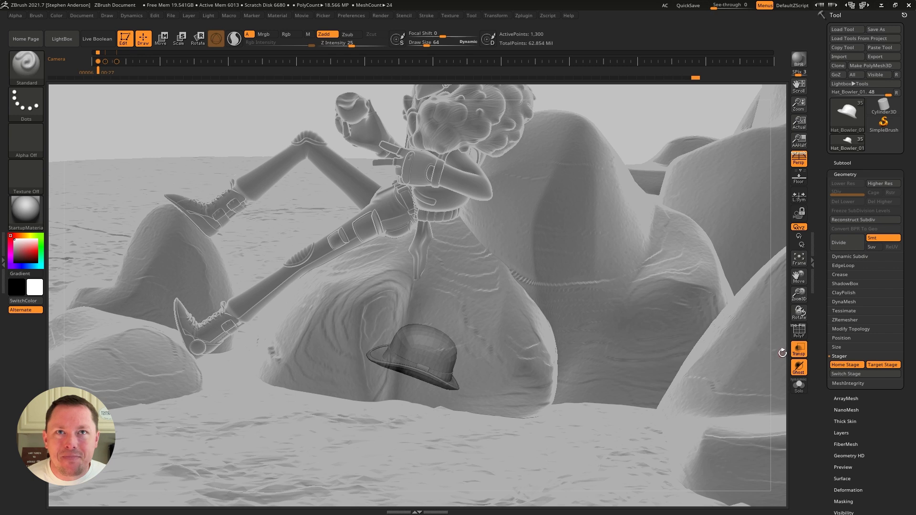
mouse_move(798, 351)
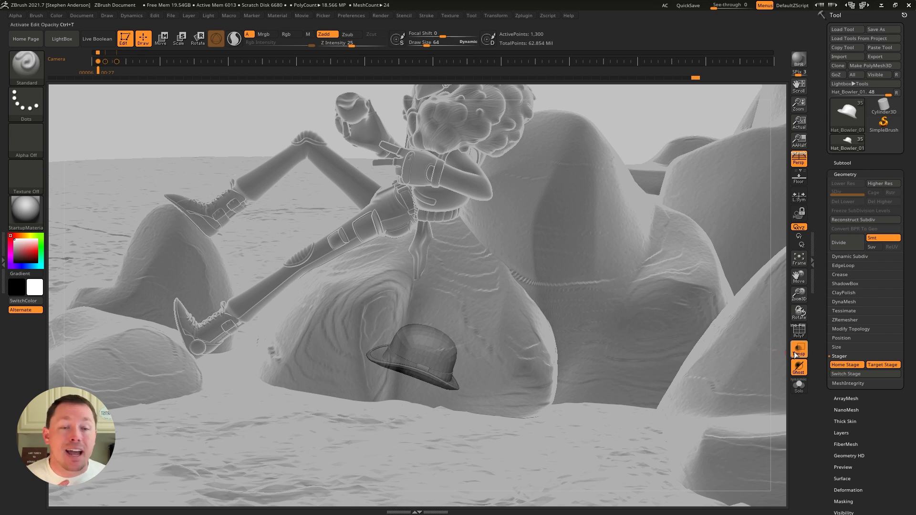
left_click(799, 350)
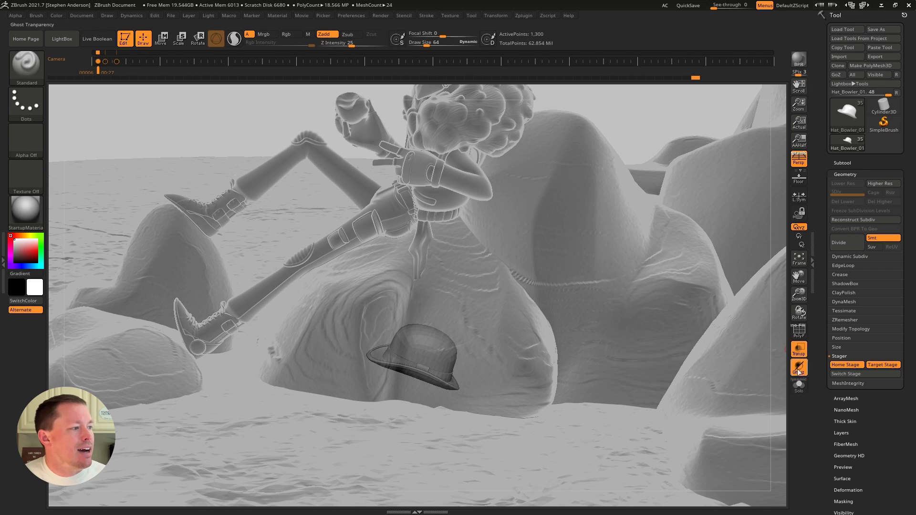
mouse_move(799, 386)
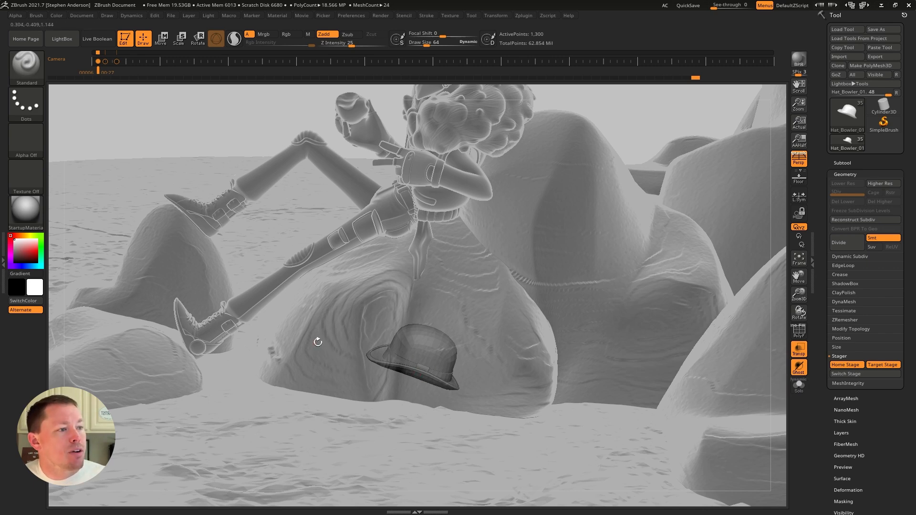
left_click_drag(317, 342, 407, 367)
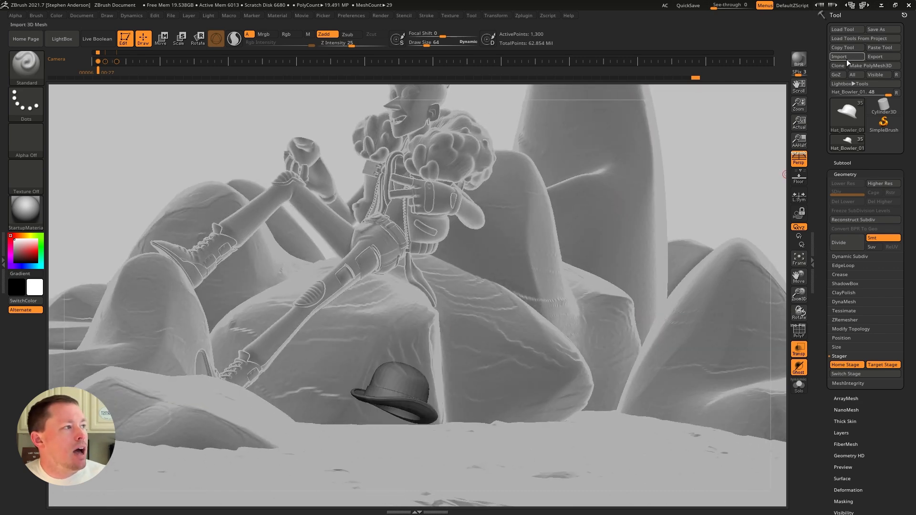
- Import Hat_Newsie_01.OBJ from the _MustHaves library folder
left_click(839, 57)
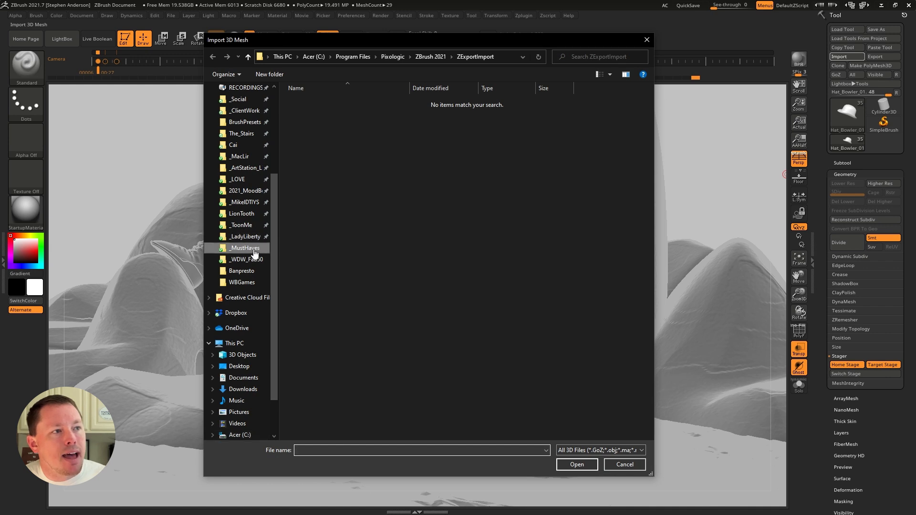
double_click(246, 249)
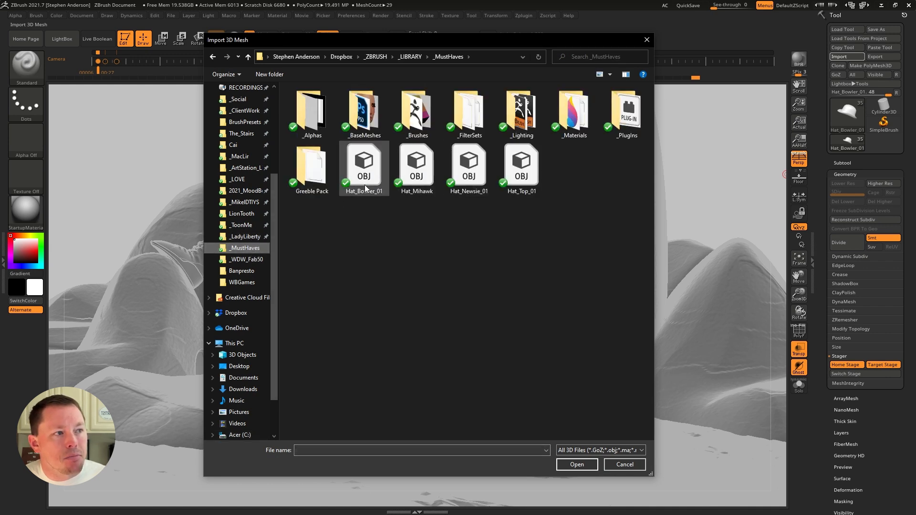
left_click(468, 165)
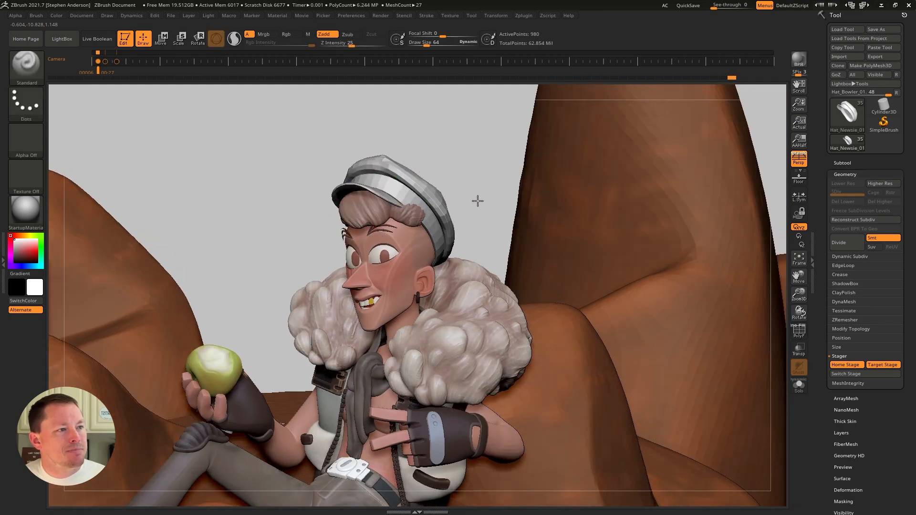
- Toggle Solo to view the character without the newsie cap
left_click(799, 386)
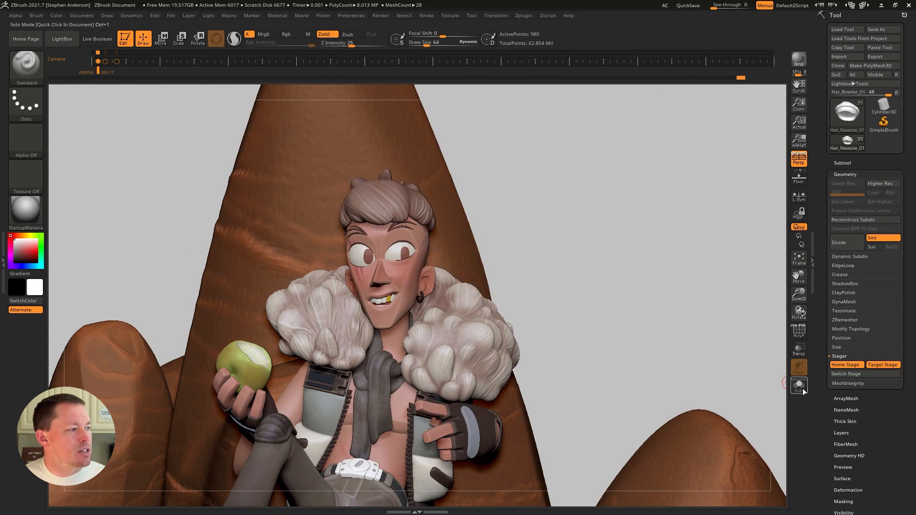